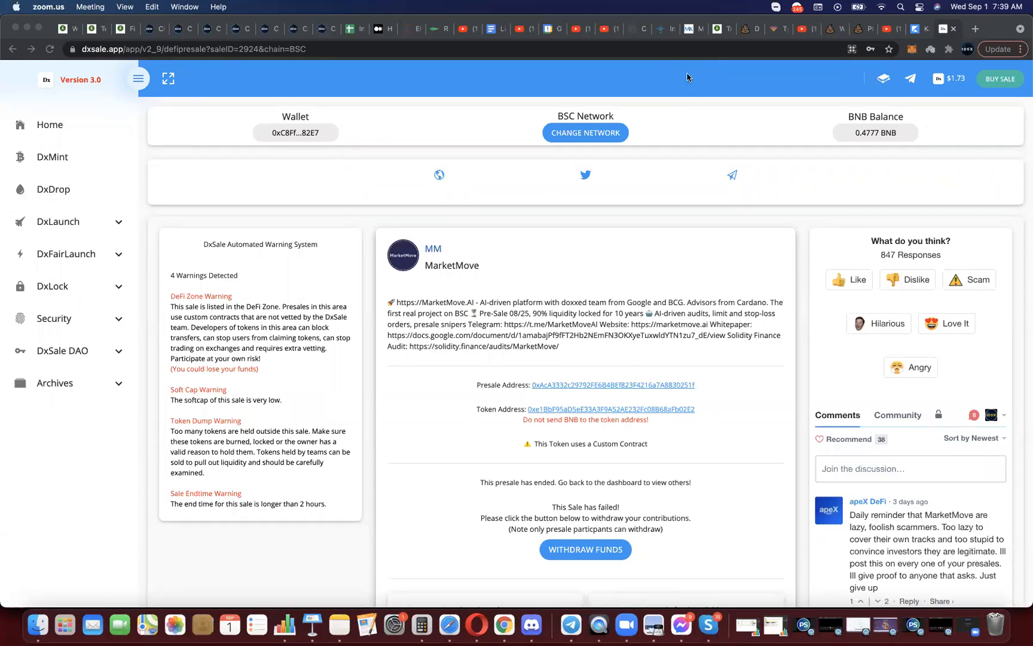
pyautogui.moveTo(533, 553)
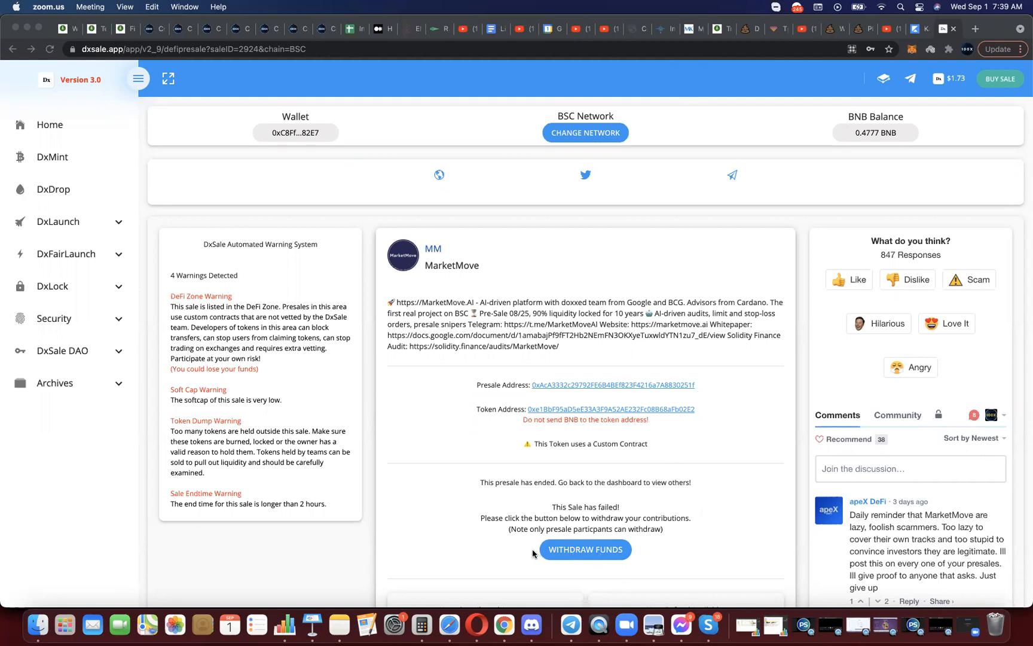
pyautogui.moveTo(439, 470)
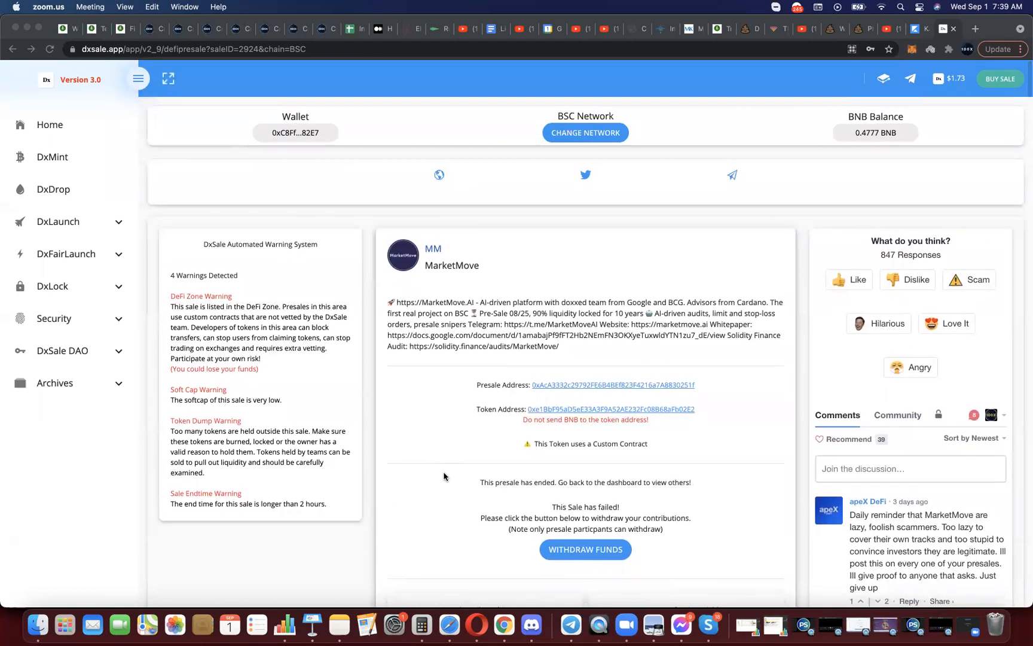
pyautogui.moveTo(273, 66)
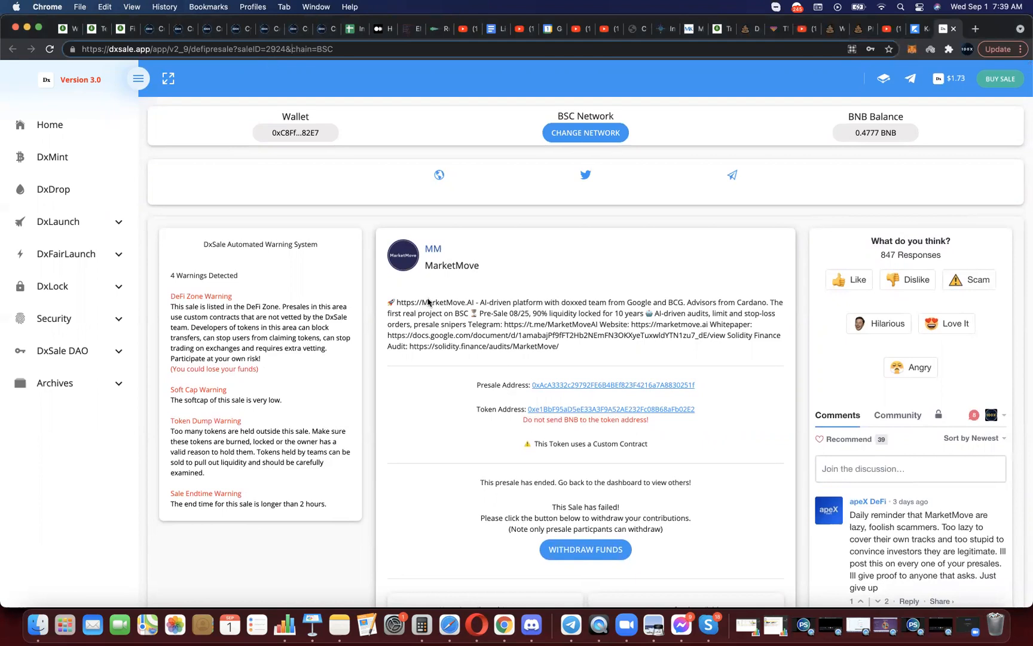
pyautogui.moveTo(428, 411)
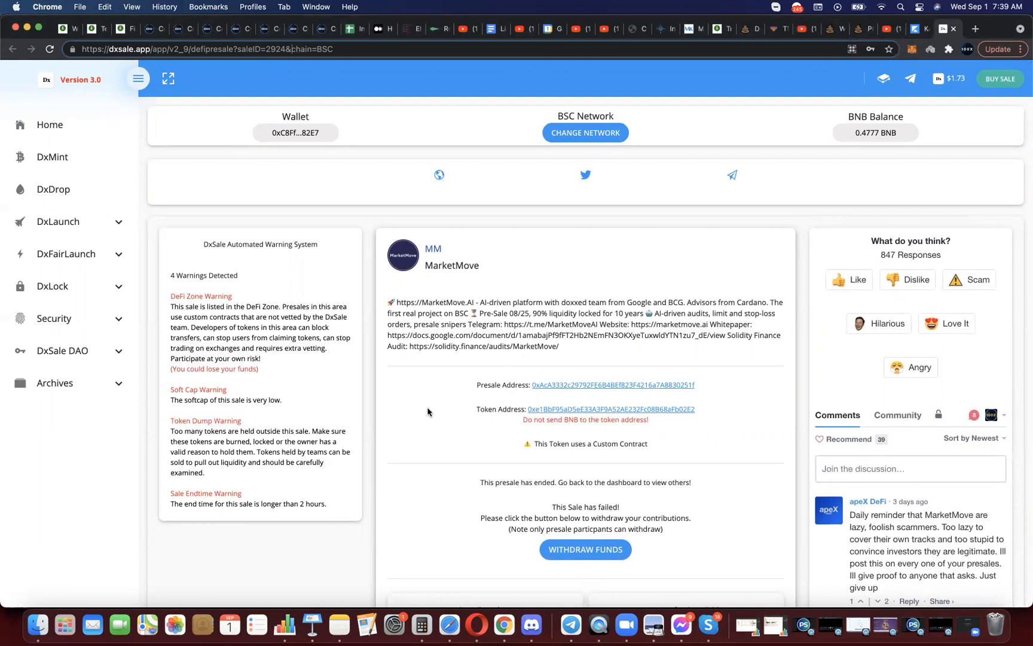
# Withdraw the 0.50 BNB refund from the failed MarketMove presale via WITHDRAW FUNDS
pyautogui.scroll(-3)
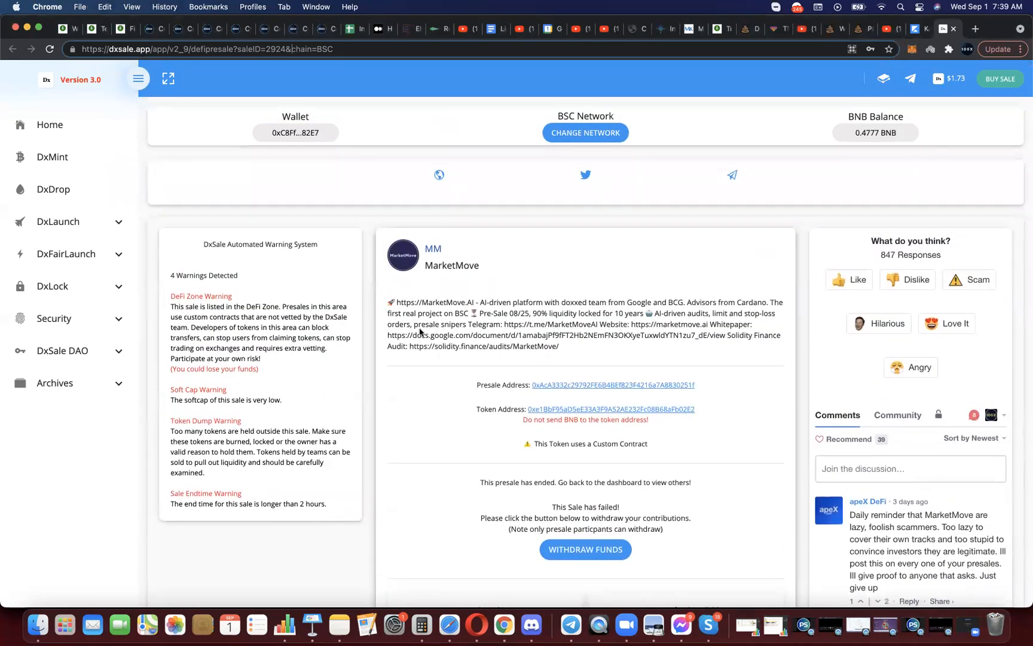
pyautogui.moveTo(432, 407)
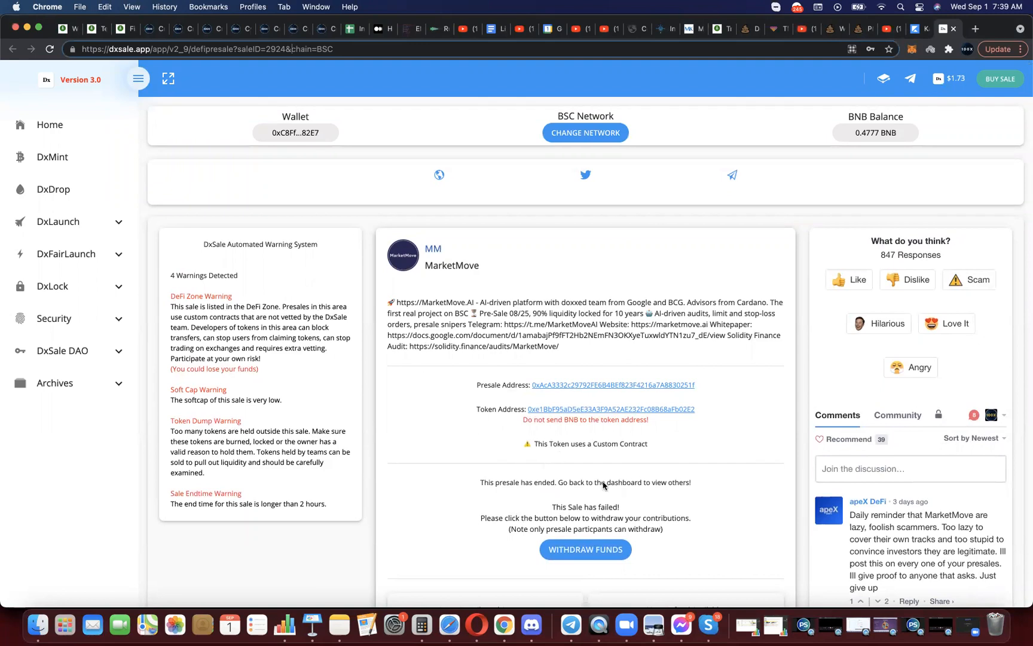
pyautogui.moveTo(597, 464)
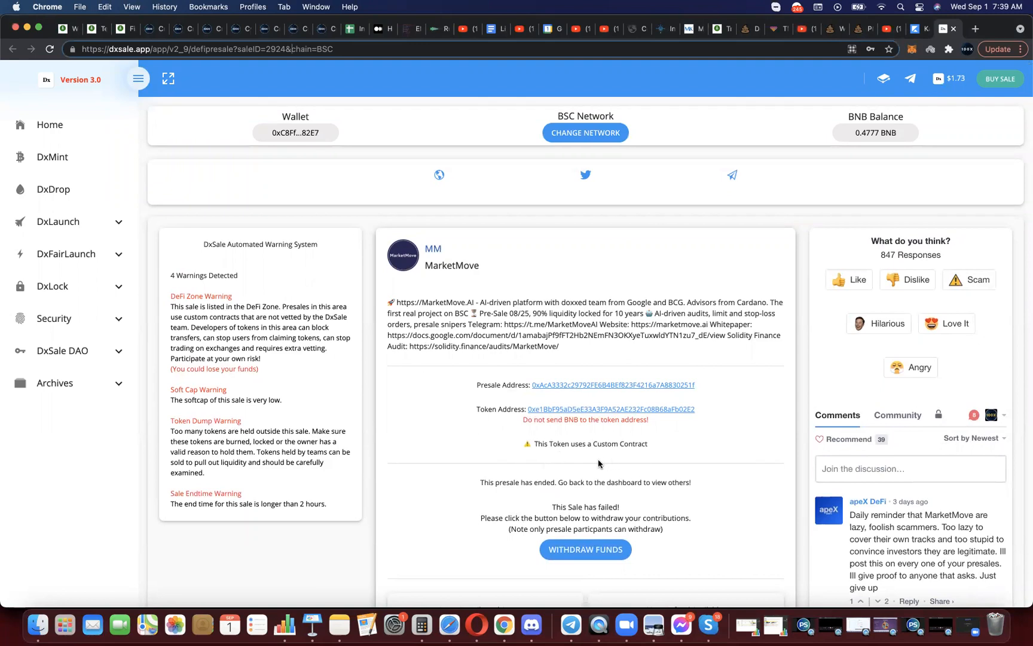
pyautogui.moveTo(469, 494)
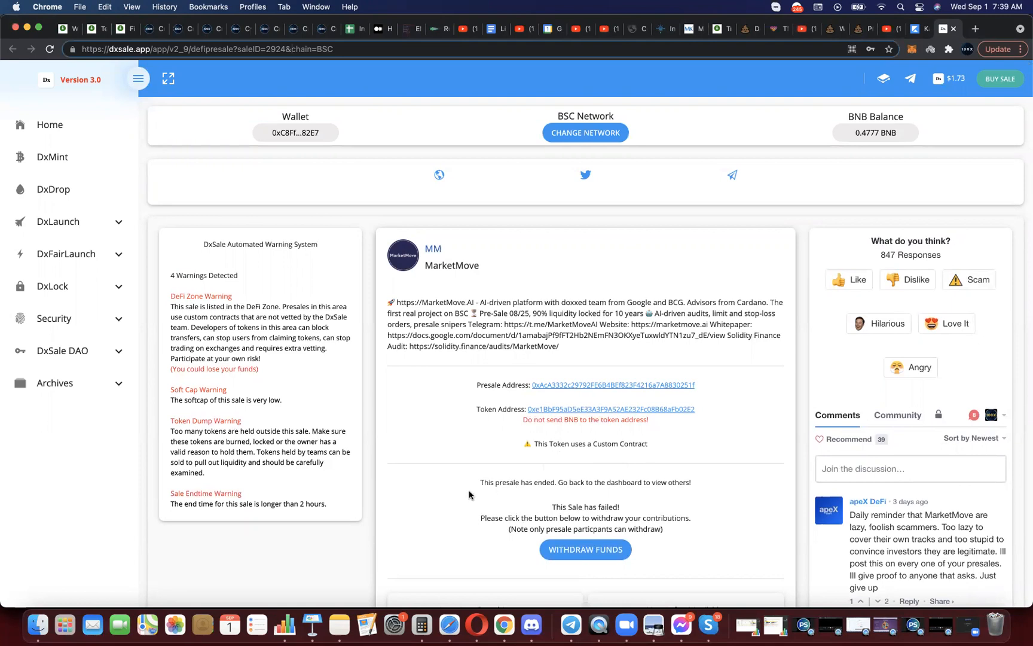
pyautogui.moveTo(495, 499)
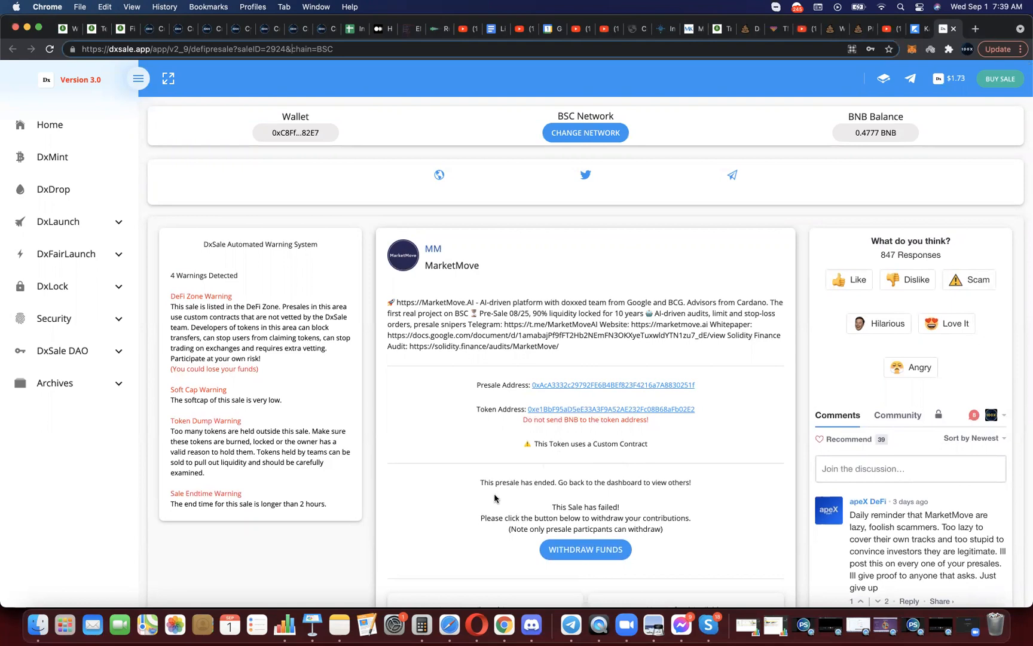
pyautogui.scroll(-3)
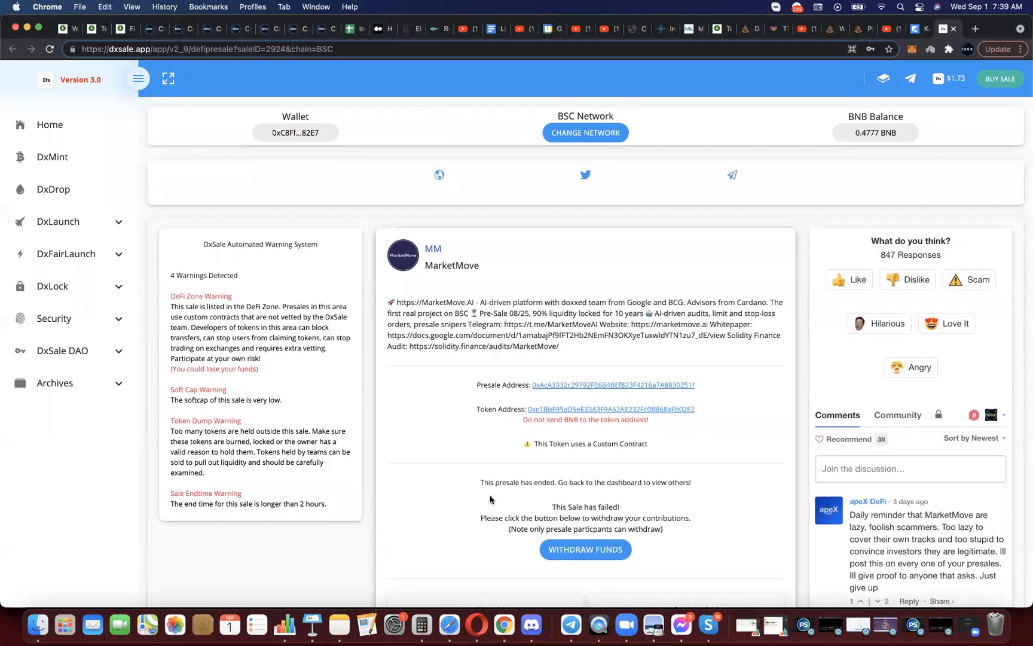
pyautogui.moveTo(502, 273)
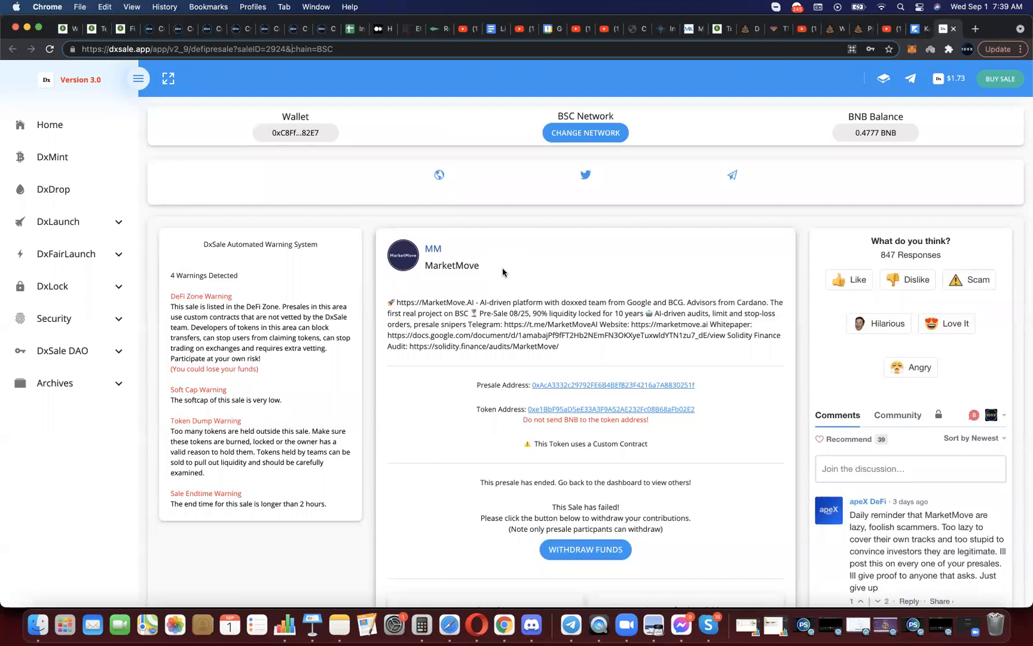
pyautogui.scroll(-3)
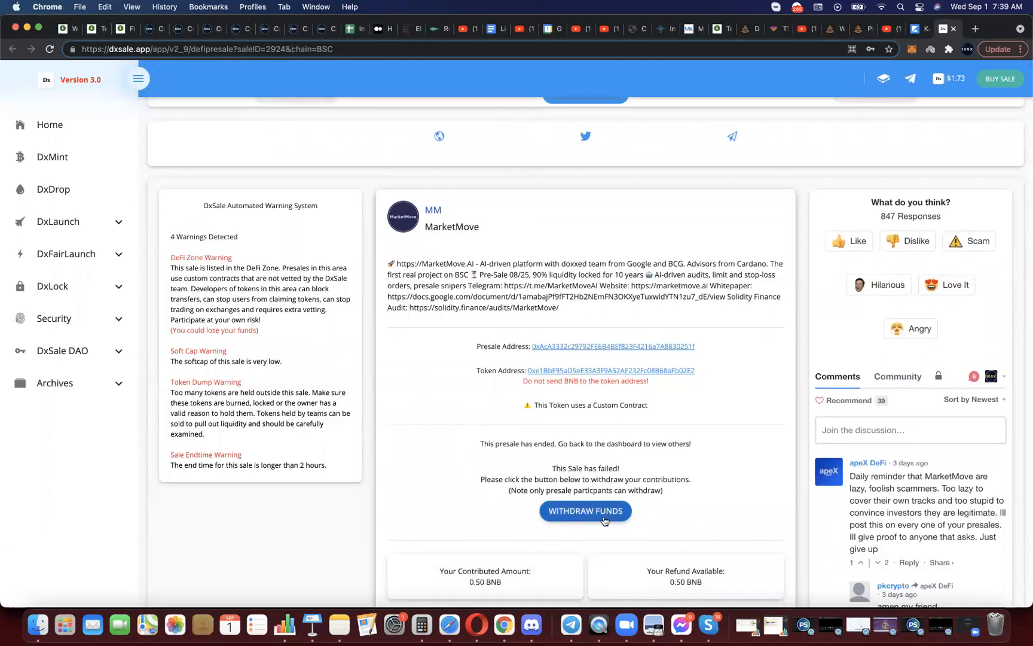
pyautogui.moveTo(672, 504)
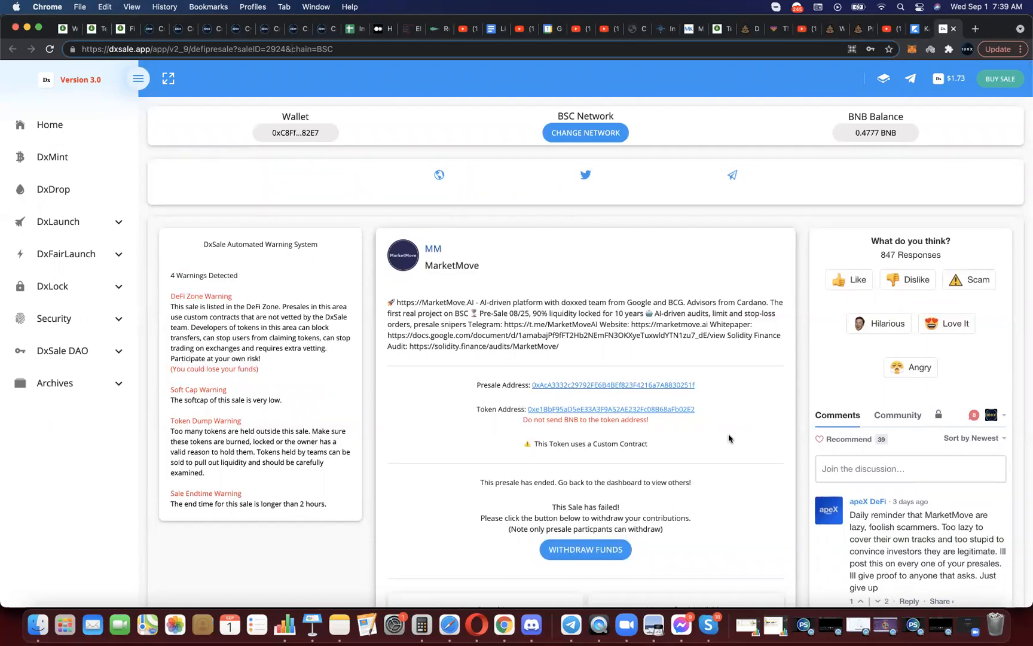
pyautogui.moveTo(843, 158)
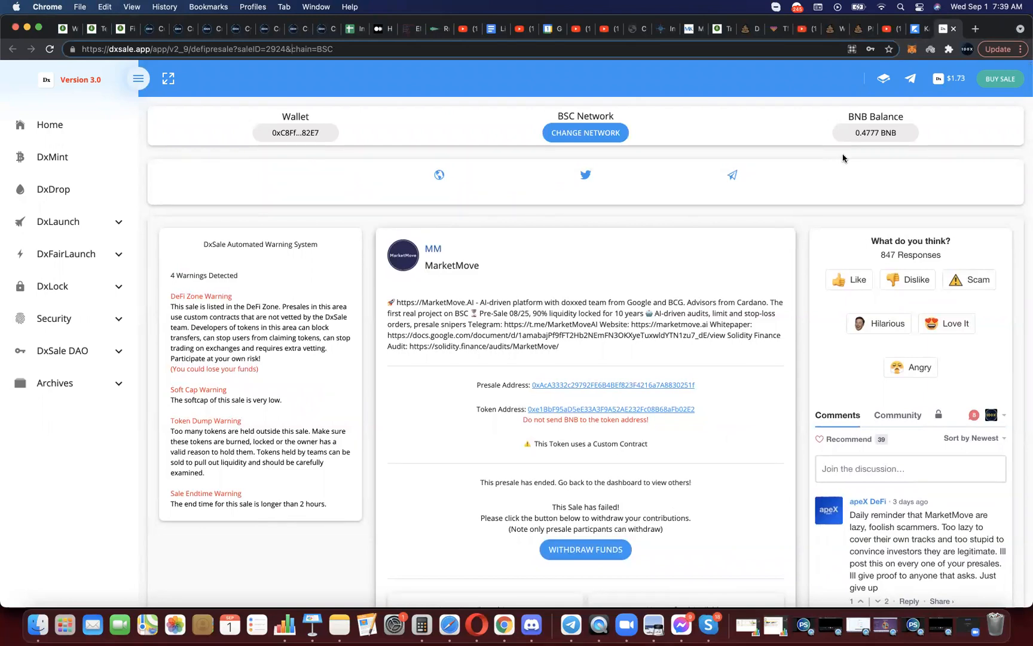
pyautogui.moveTo(784, 146)
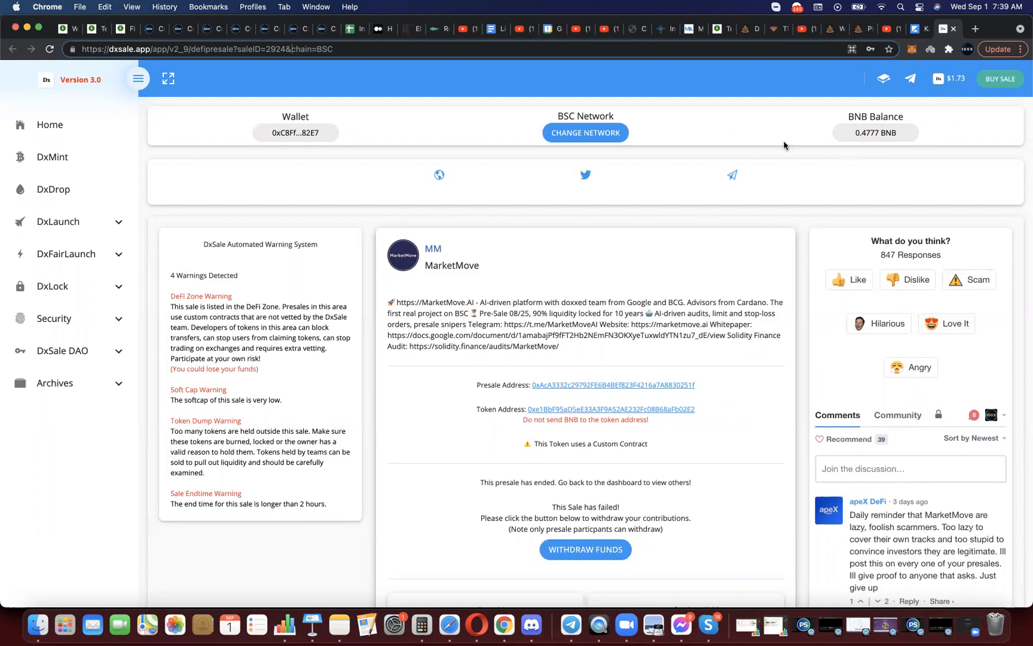
pyautogui.moveTo(278, 135)
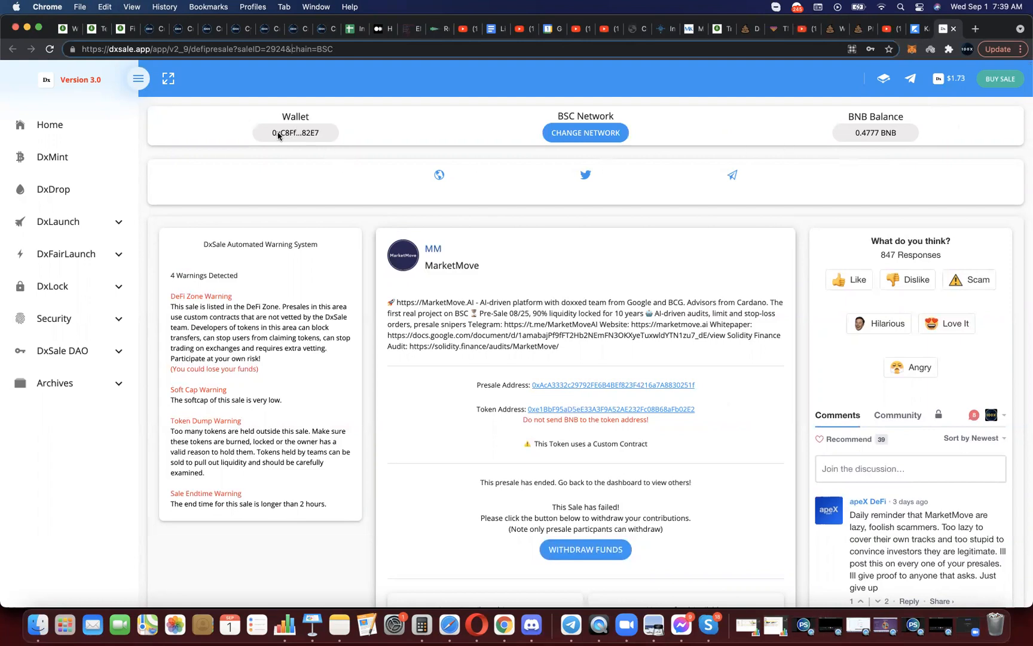
pyautogui.moveTo(869, 128)
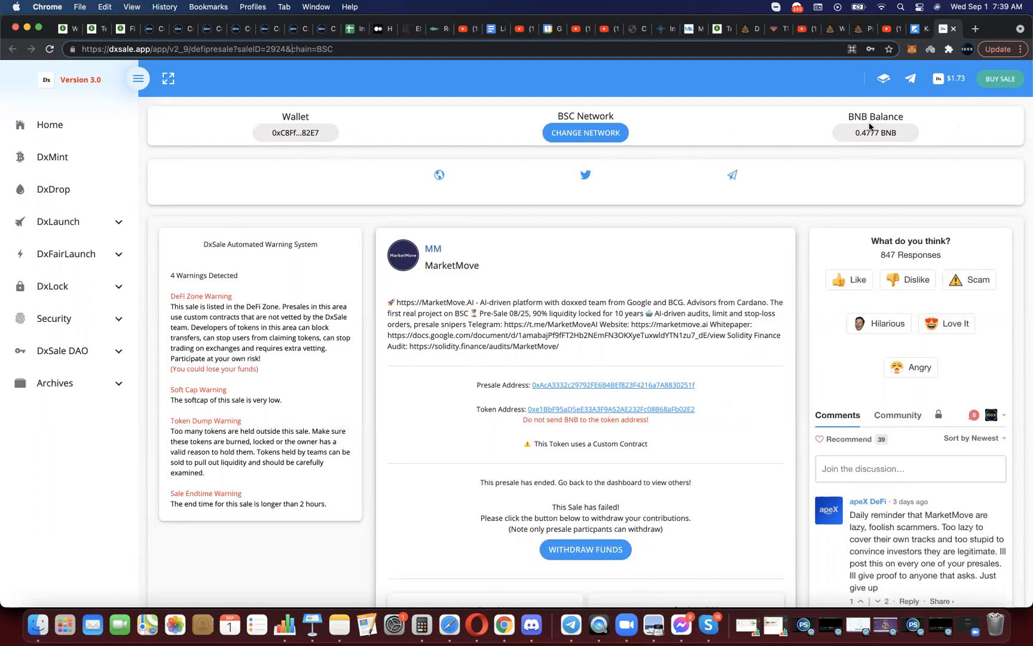
pyautogui.moveTo(771, 347)
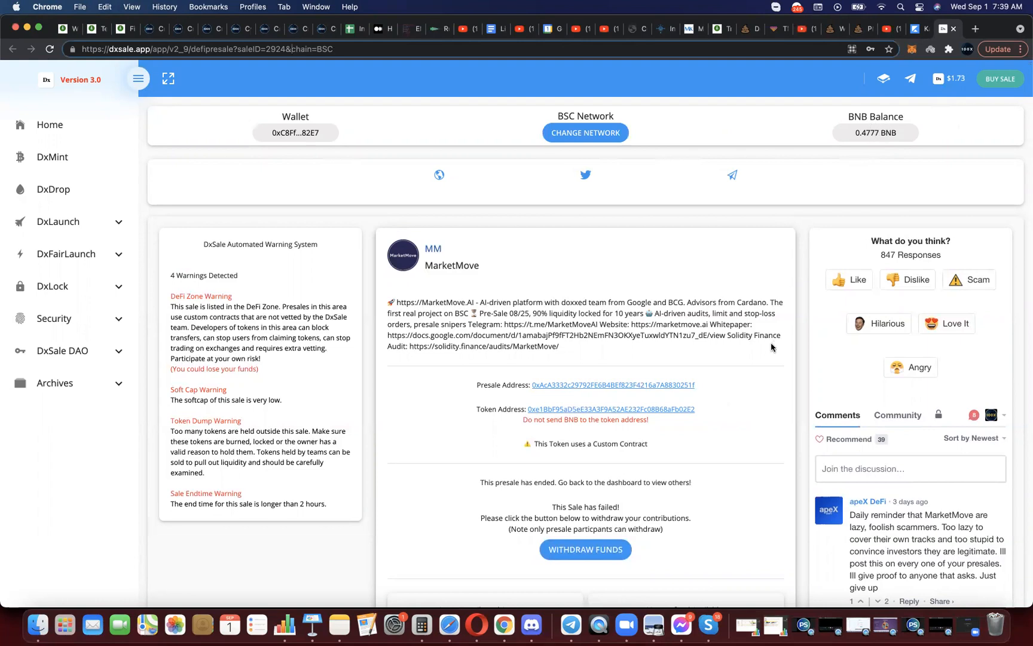
pyautogui.click(584, 549)
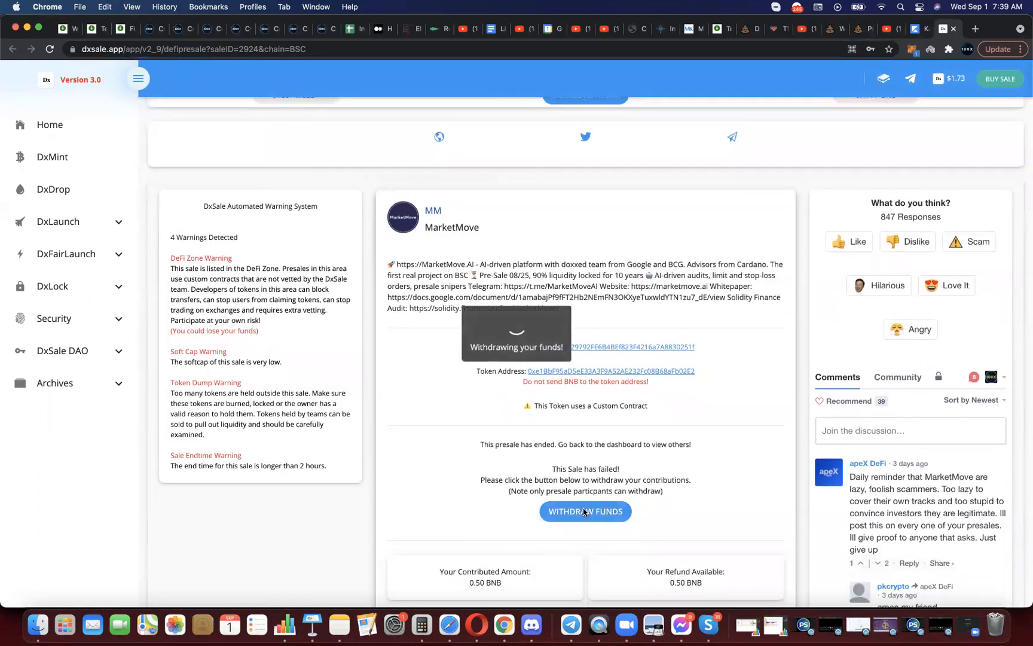
pyautogui.click(584, 512)
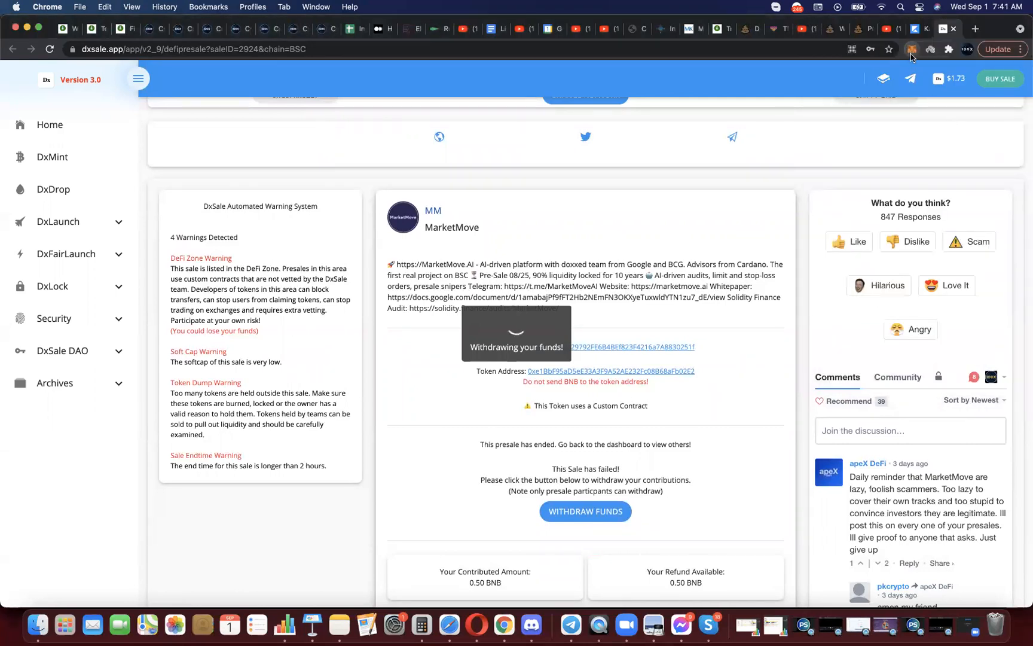
pyautogui.click(911, 49)
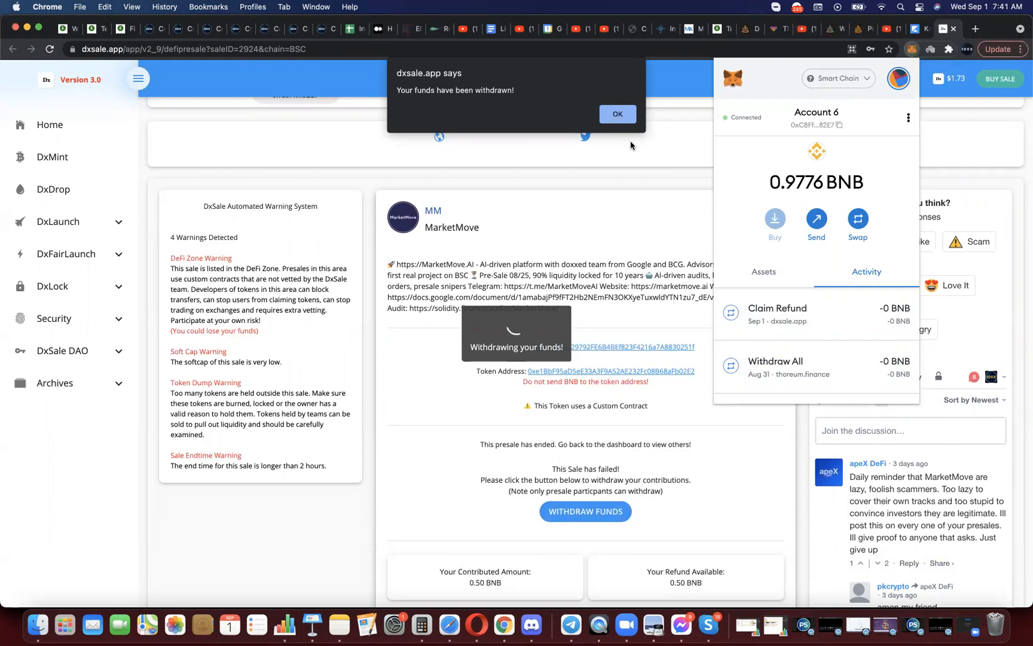
pyautogui.moveTo(806, 201)
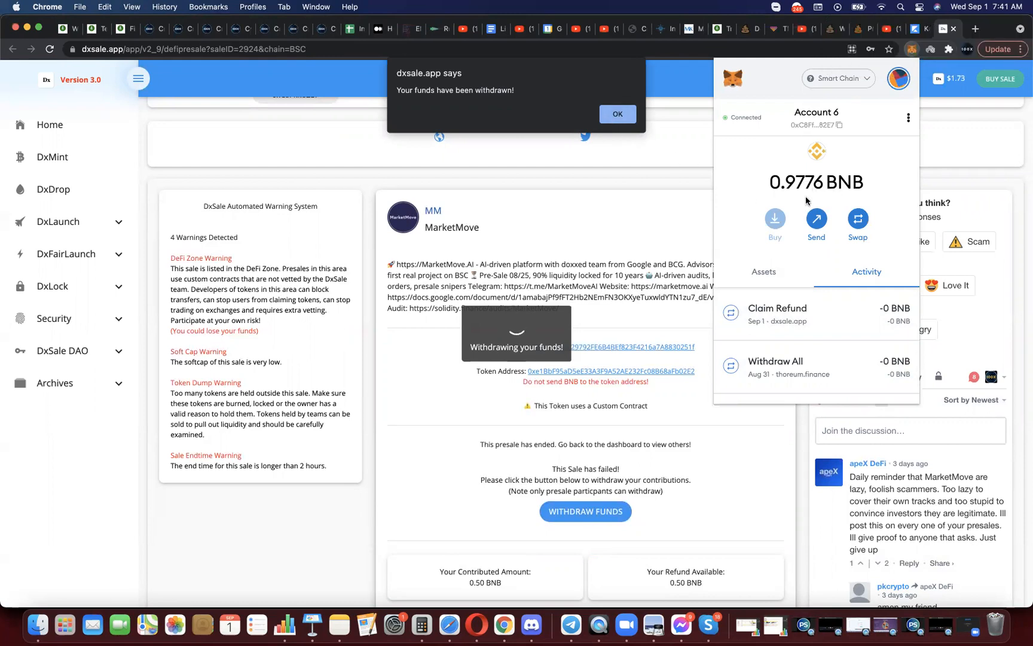
# Acknowledge the dxsale.app funds-withdrawn alert with OK
pyautogui.click(615, 114)
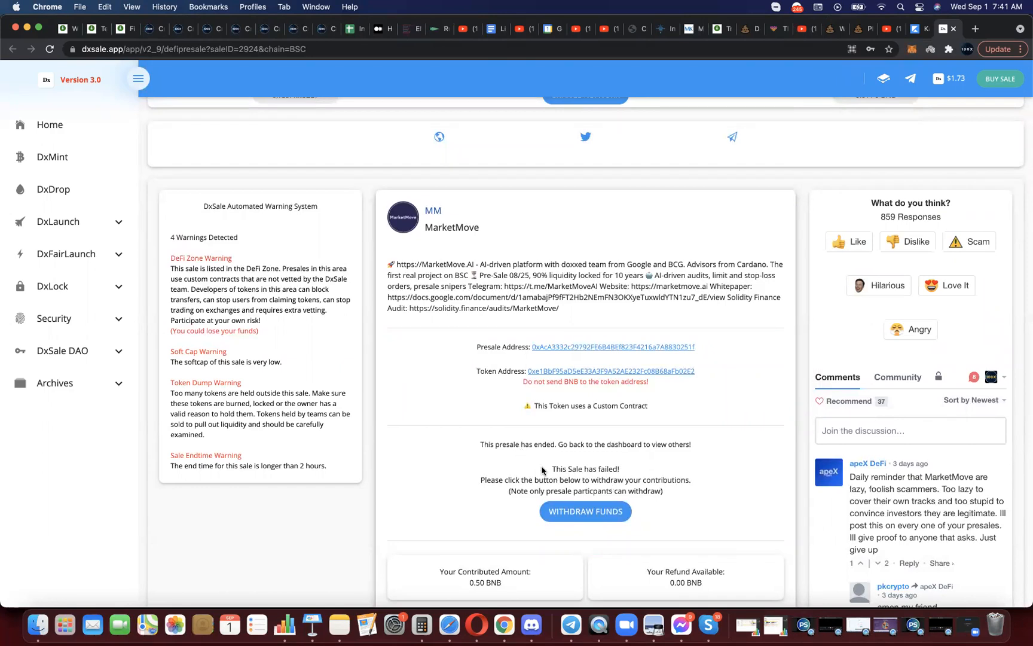
pyautogui.moveTo(605, 460)
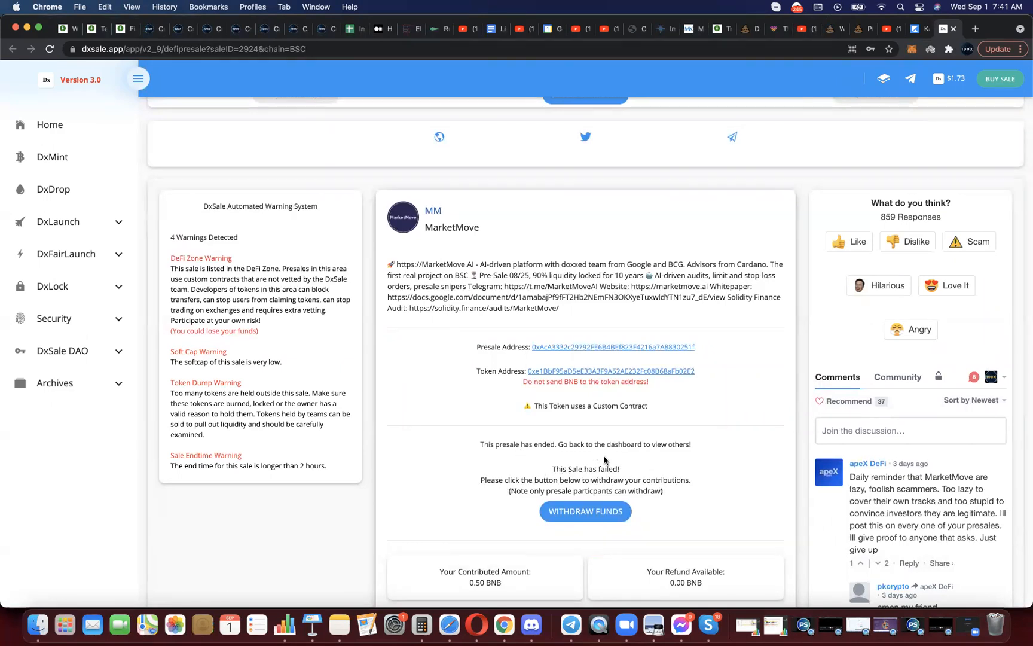
# Scroll the presale page to see Refund Available at 0.00 BNB and the 0.9776 BNB balance
pyautogui.scroll(-3)
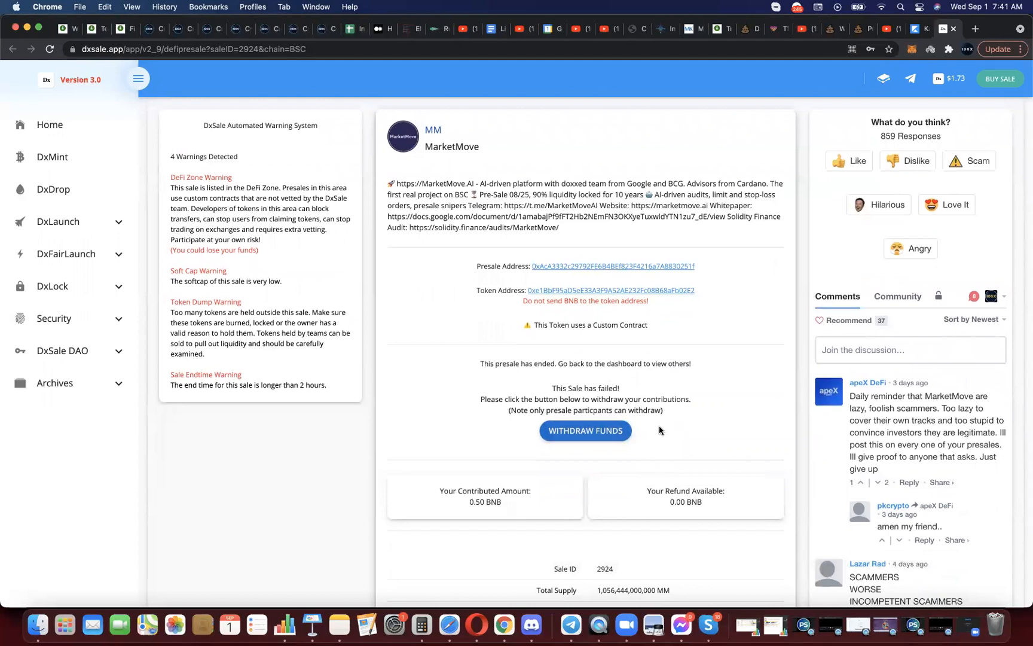
pyautogui.scroll(-3)
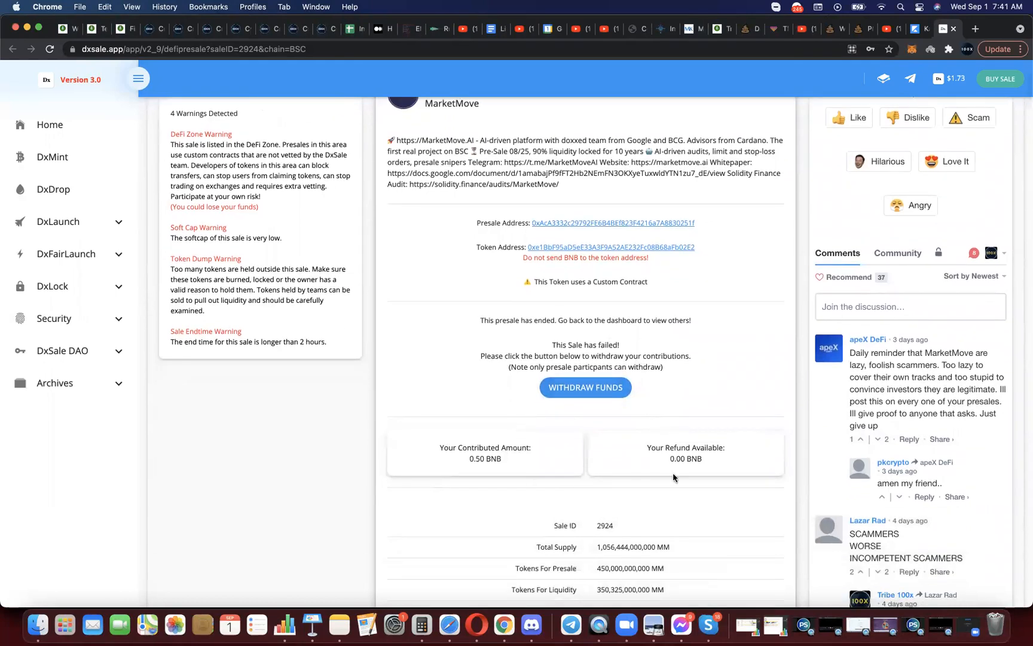
pyautogui.moveTo(694, 476)
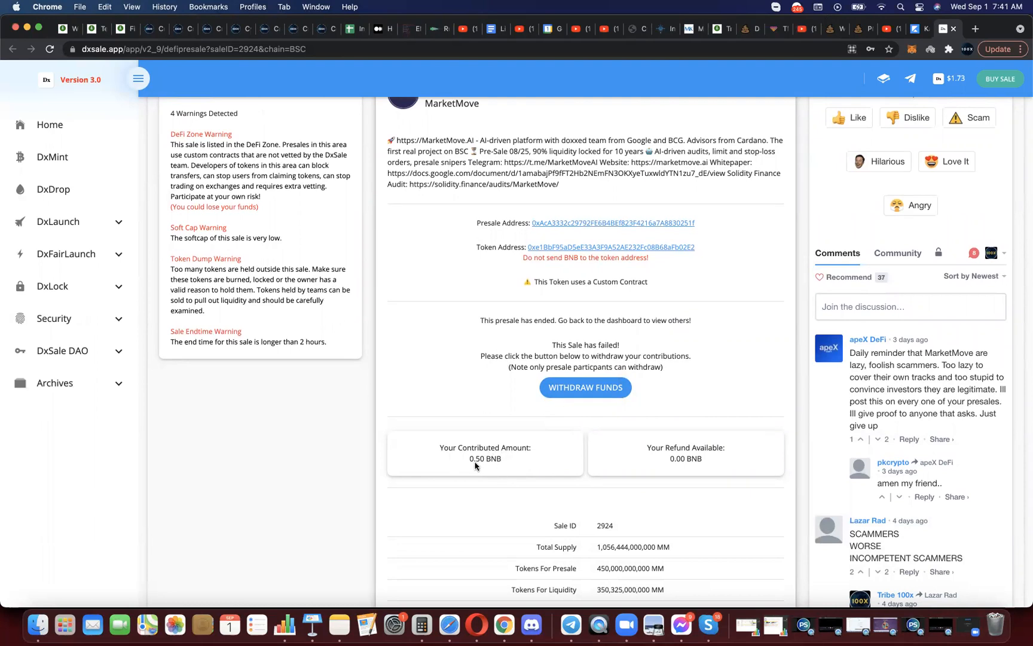
pyautogui.moveTo(489, 464)
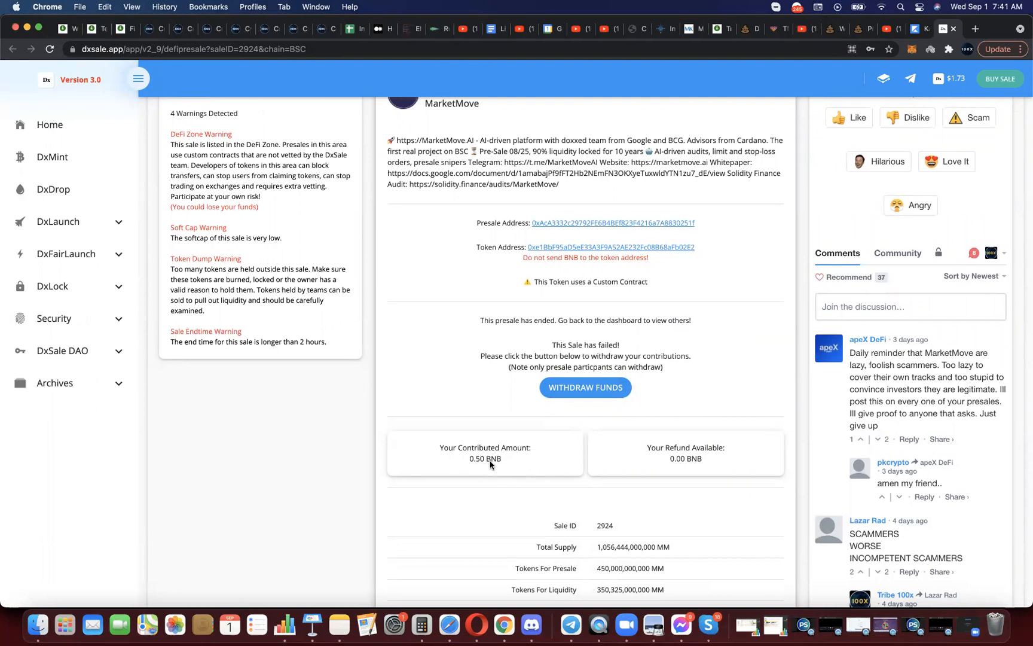
pyautogui.moveTo(680, 469)
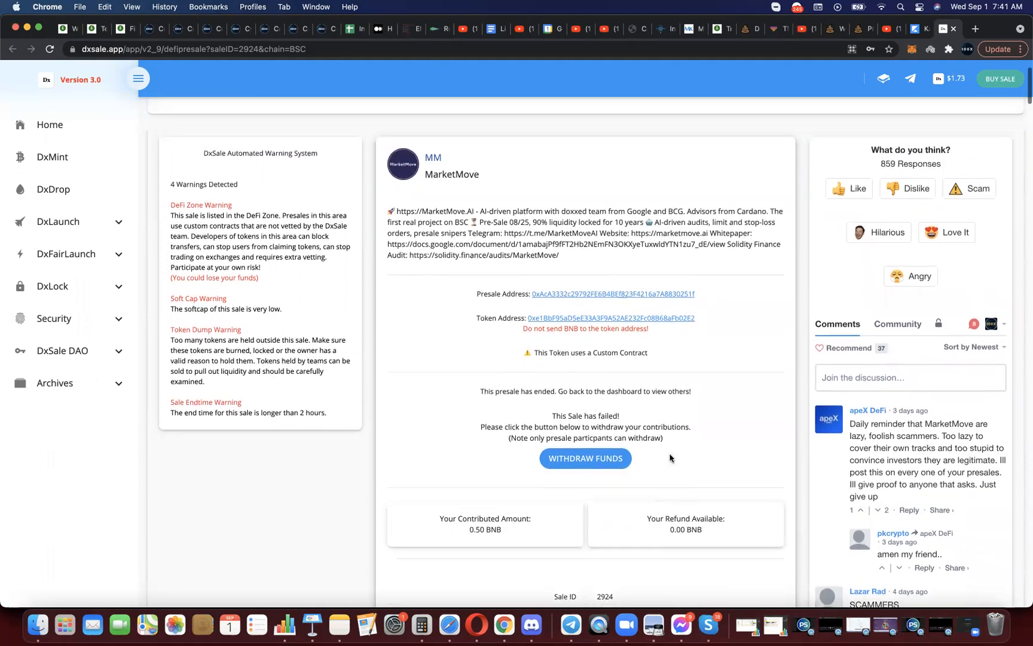
pyautogui.scroll(3)
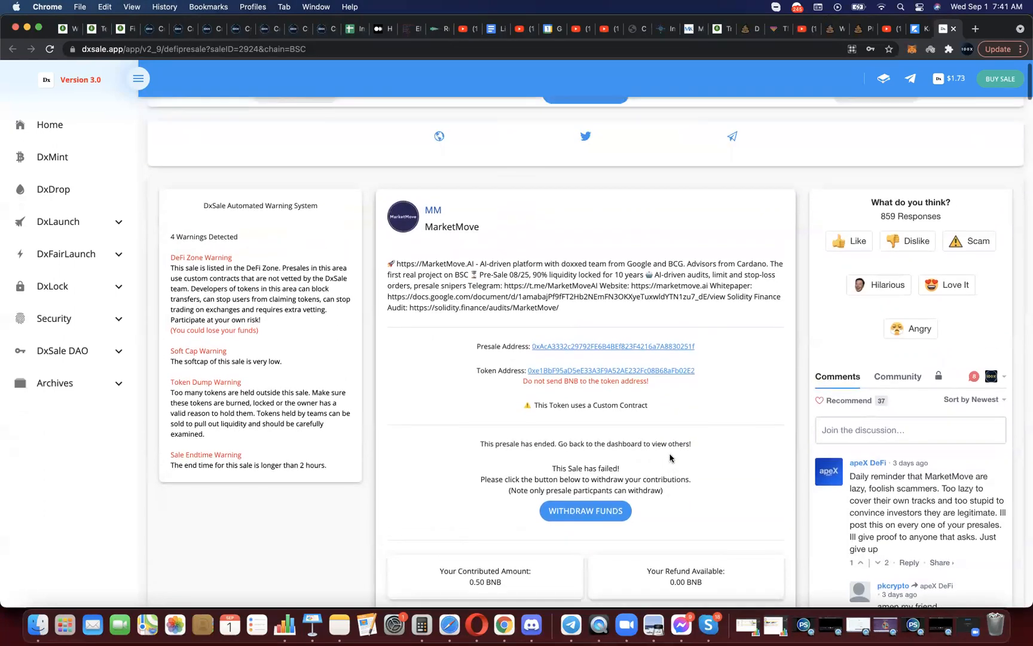
pyautogui.scroll(3)
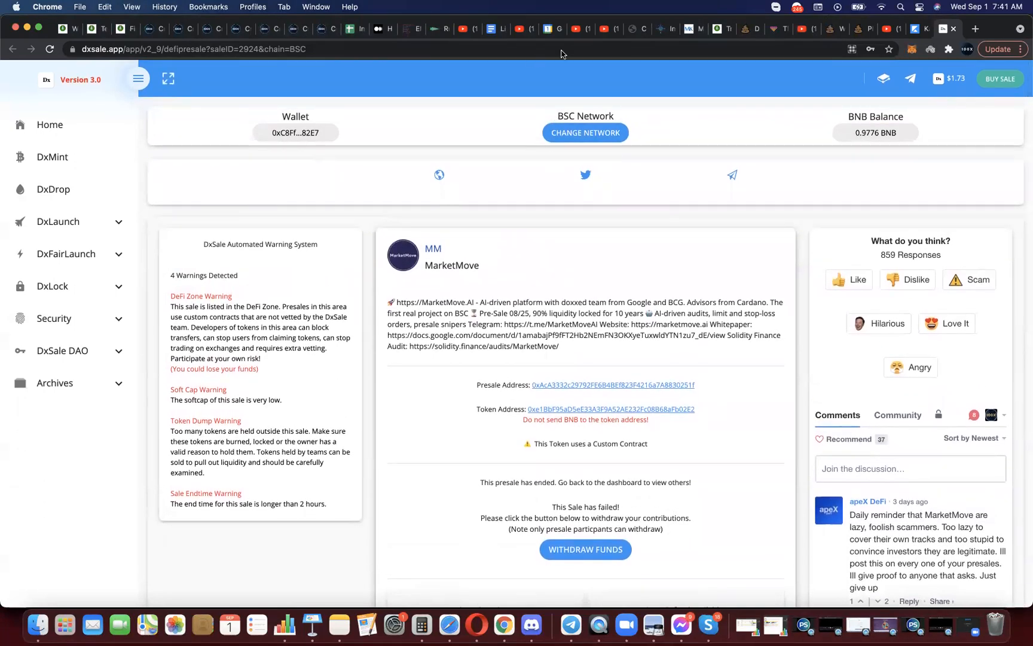